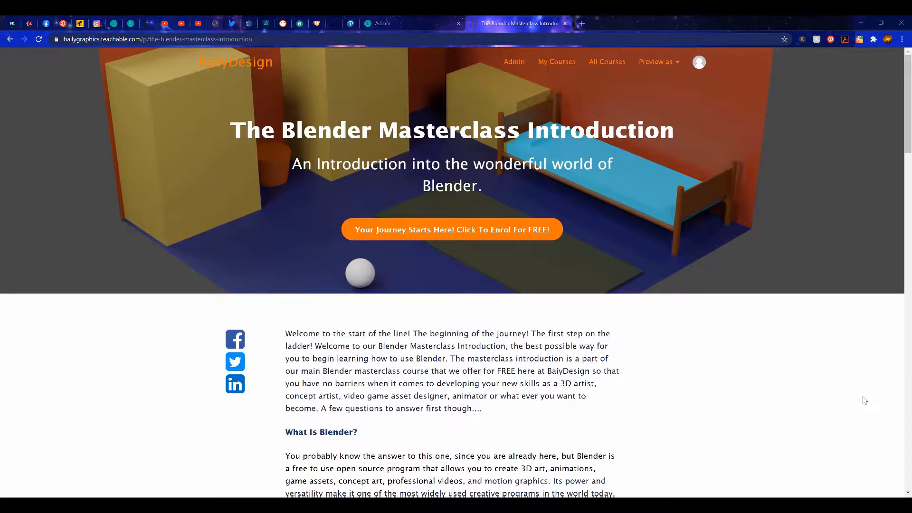
Enter the course and browse its curriculum down to the Manipulating Objects in Blender lectures
click(452, 229)
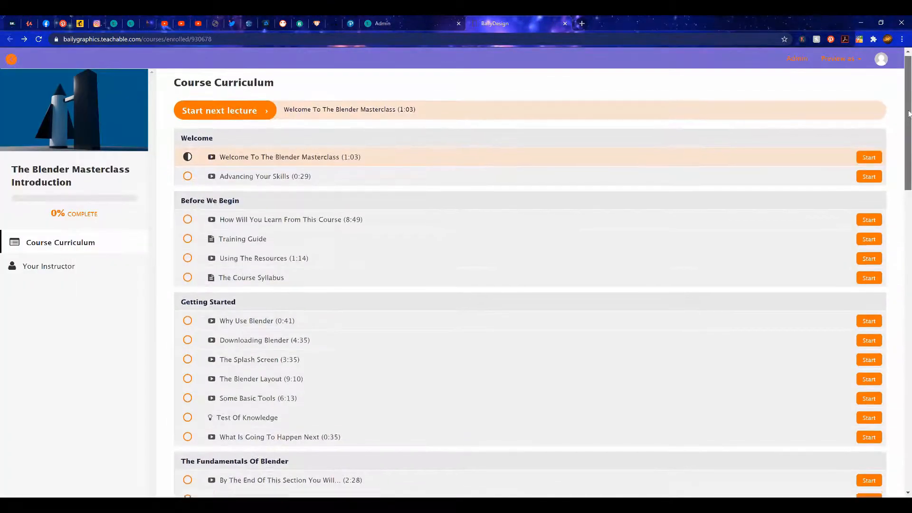
scroll(down, 3)
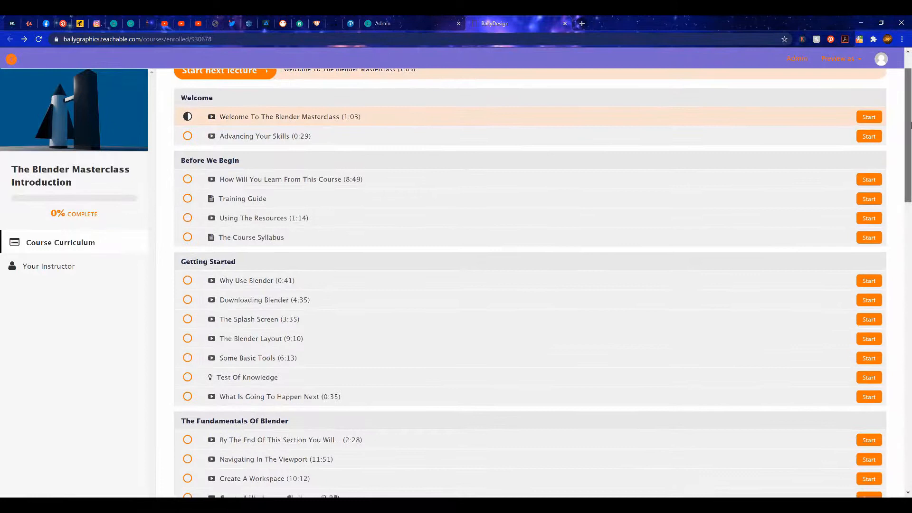
scroll(down, 3)
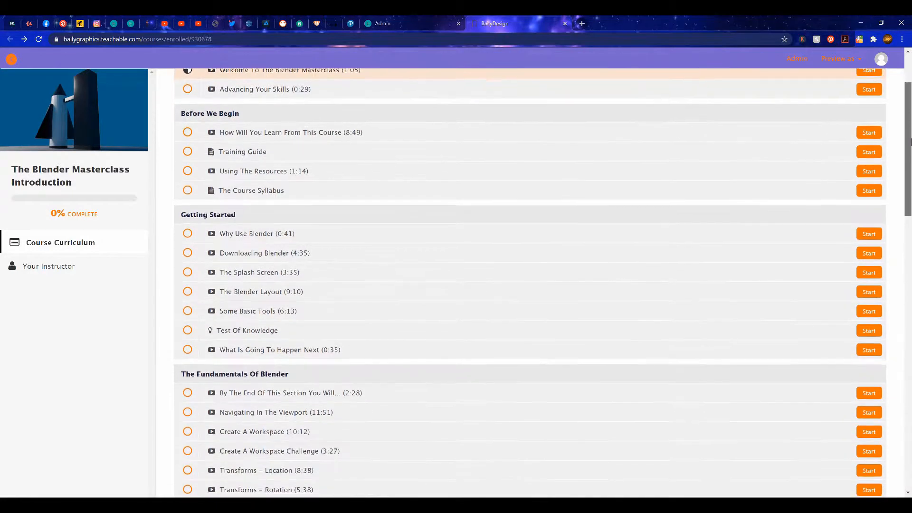
scroll(down, 3)
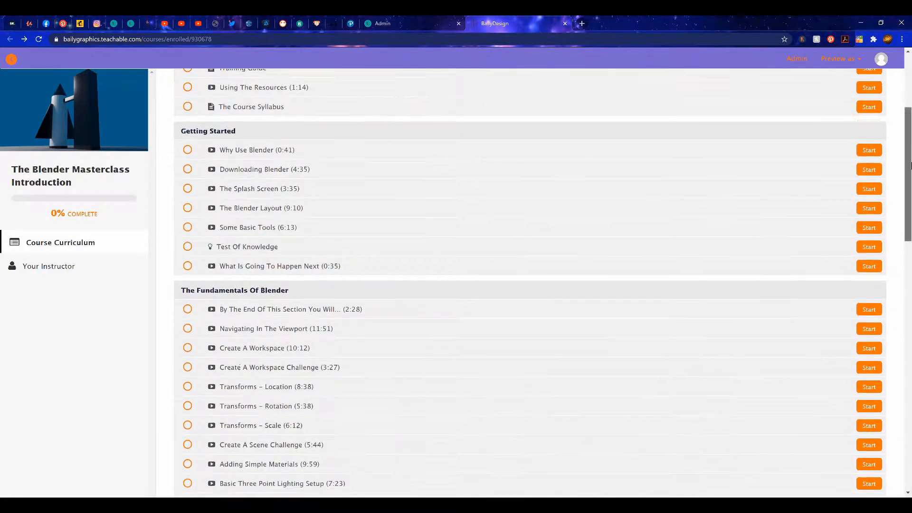
scroll(down, 3)
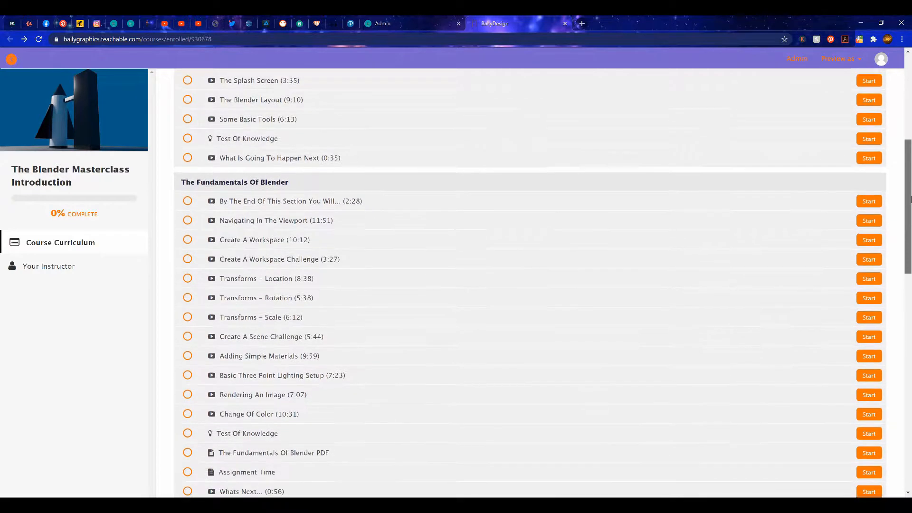
scroll(down, 3)
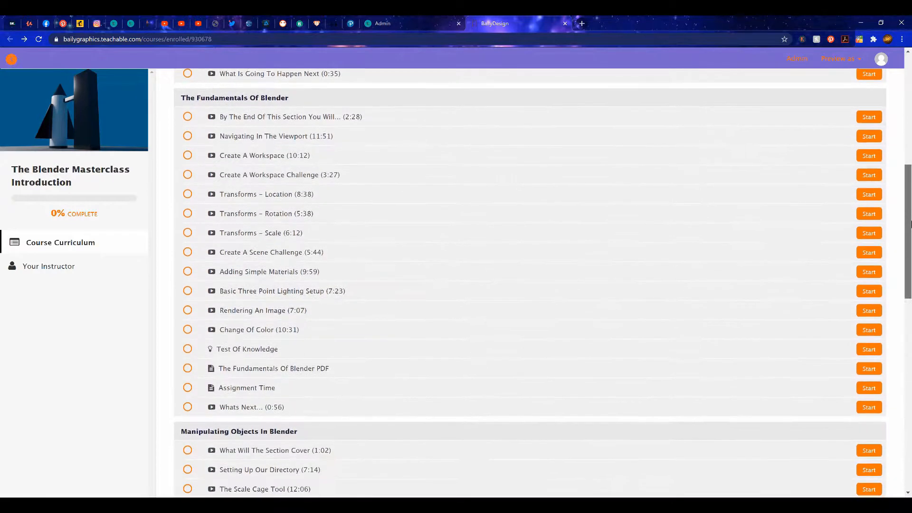
scroll(down, 3)
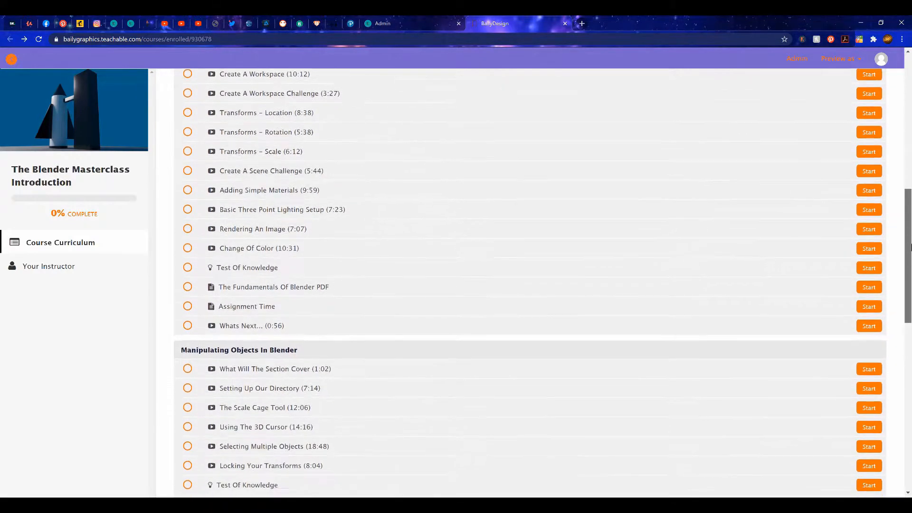
scroll(down, 3)
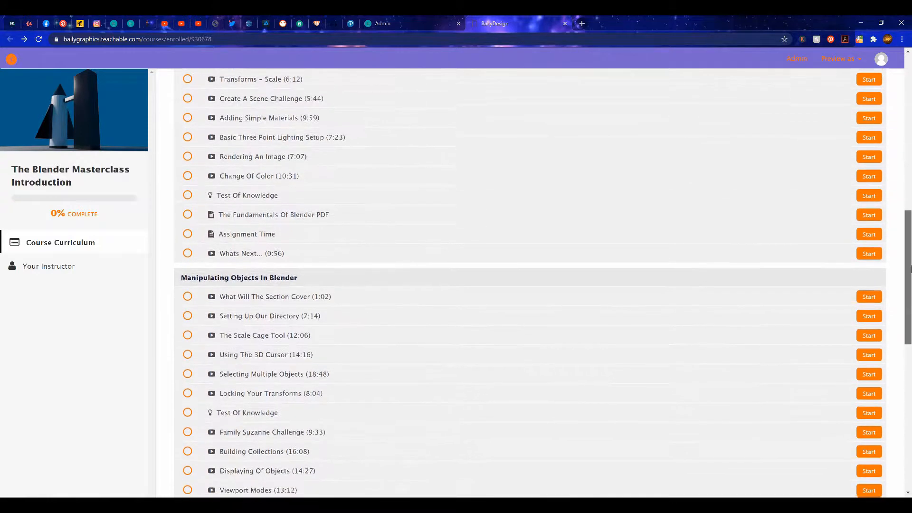
scroll(down, 3)
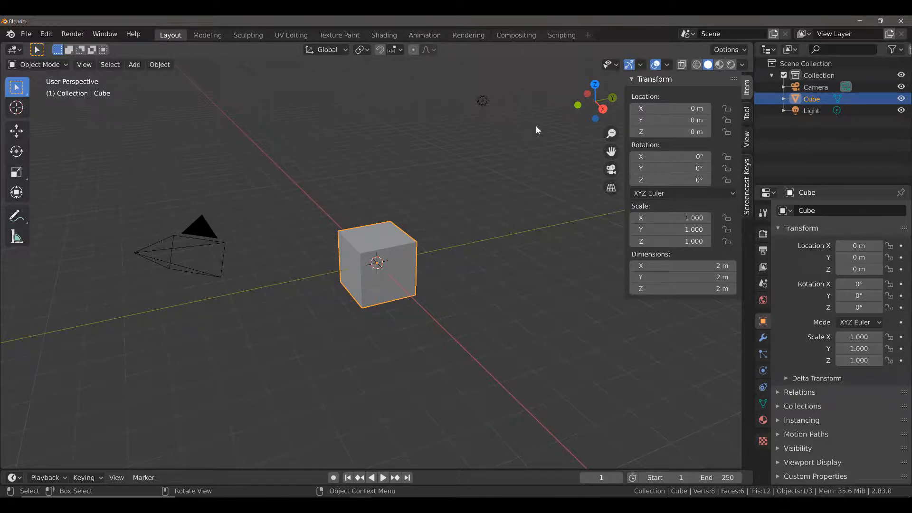
key(g)
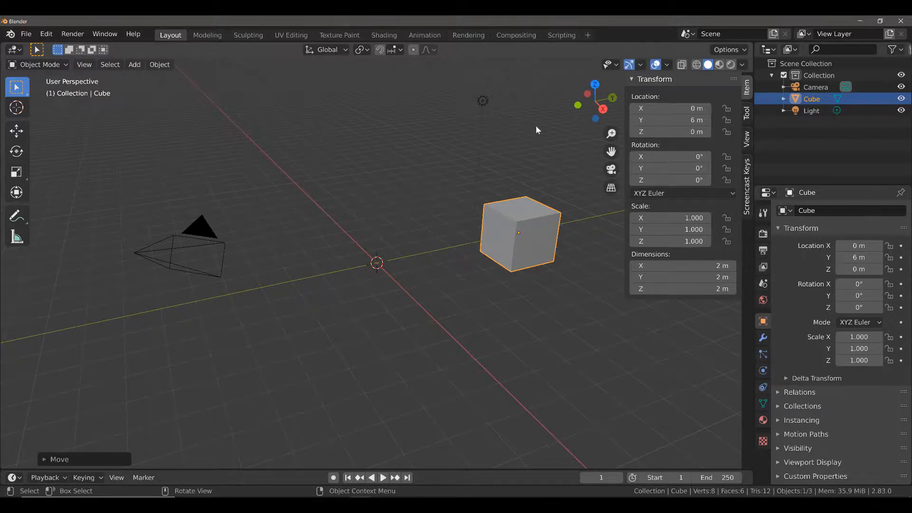
key(ctrl+z)
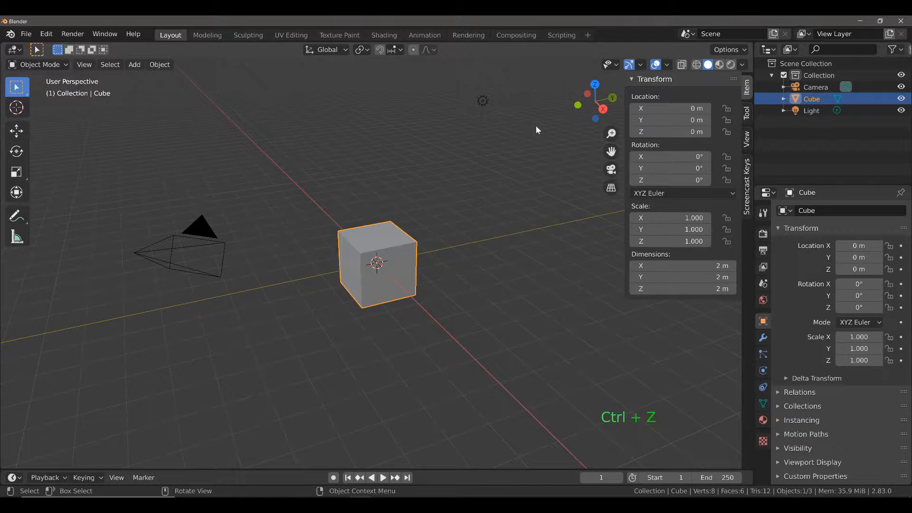
key(ctrl+z)
text(6)
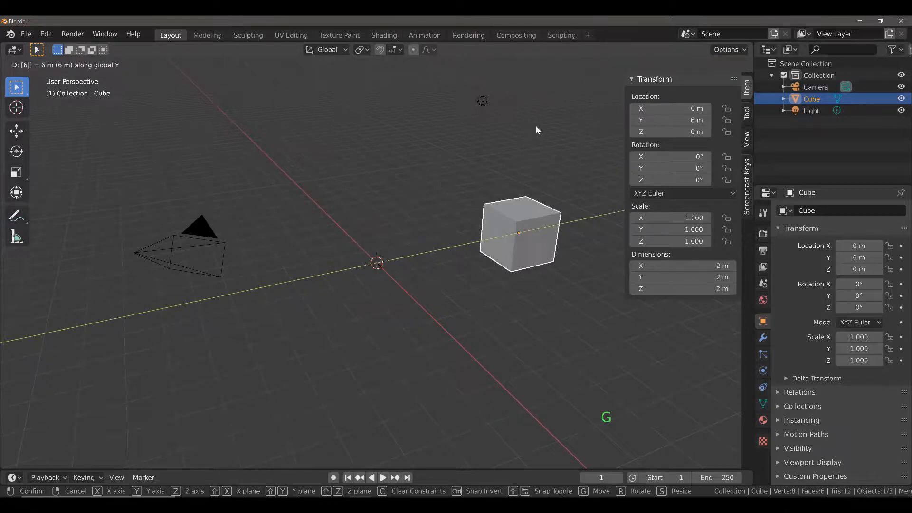
key(R)
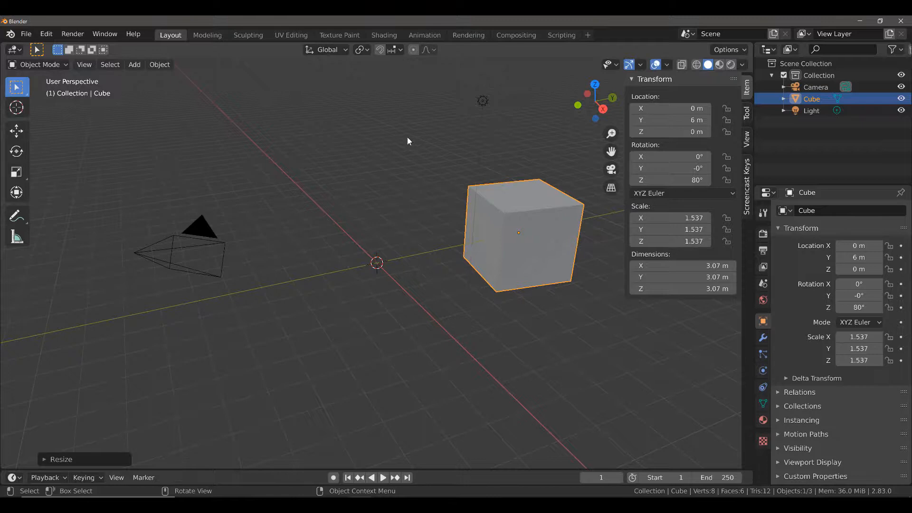
key(Ctrl+Z)
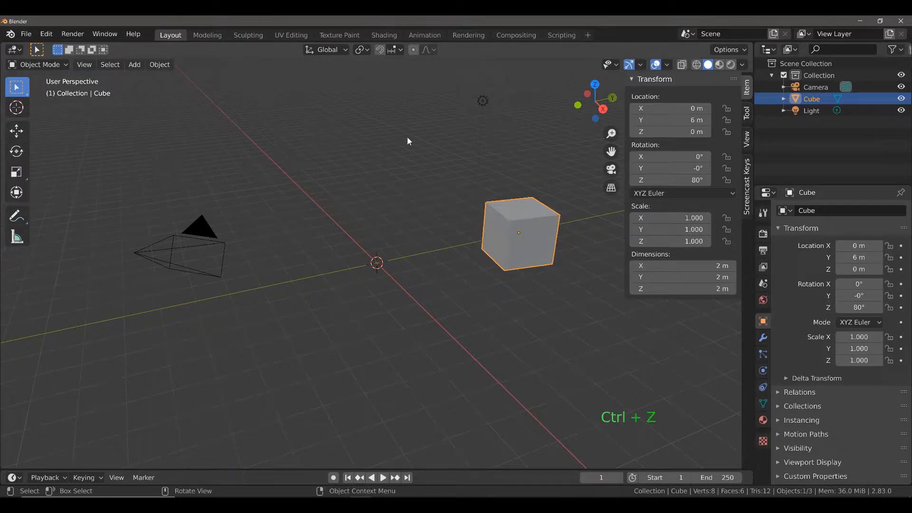
key(ctrl+z)
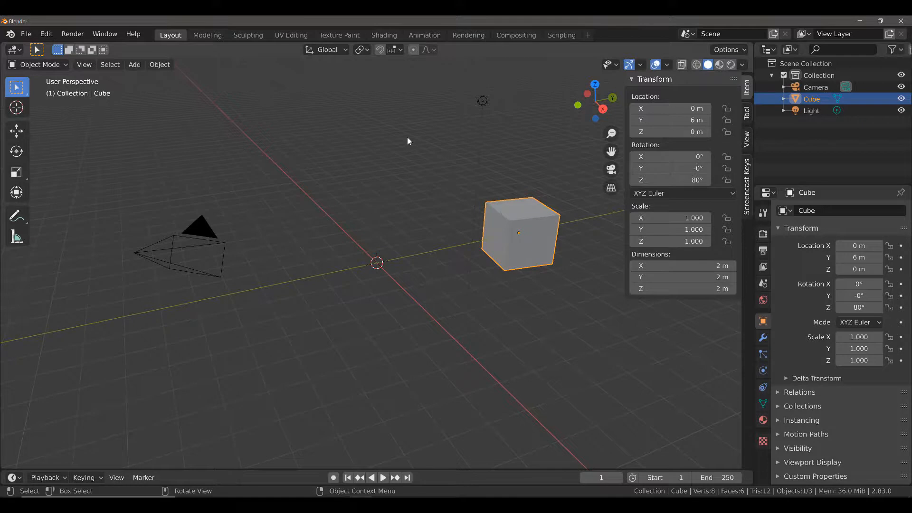
key(Ctrl+Z)
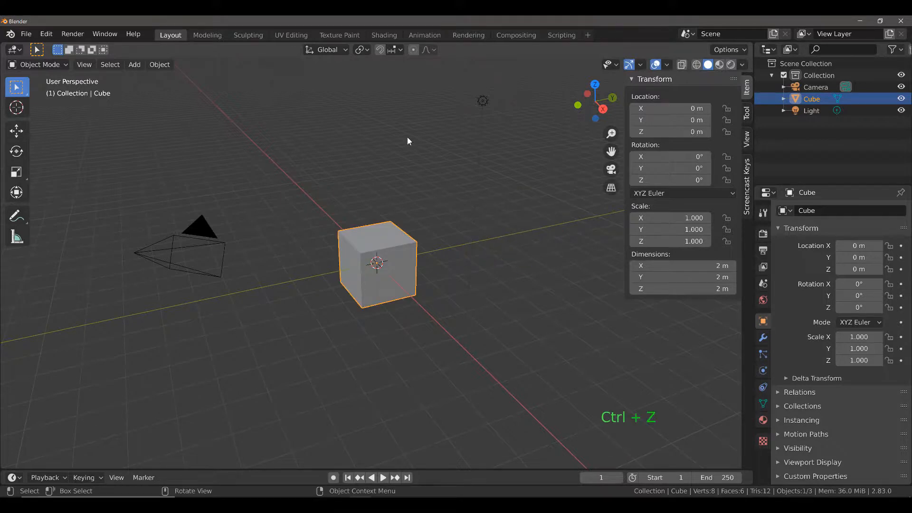
key(ctrl+z)
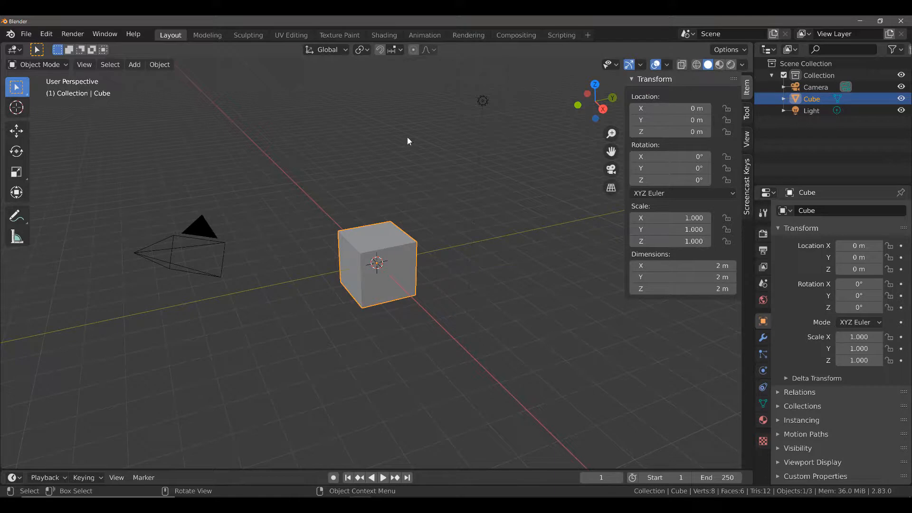
Restore the cube's 6 m Y move and 80° Z rotation, then scale it to about 1.644
key(g)
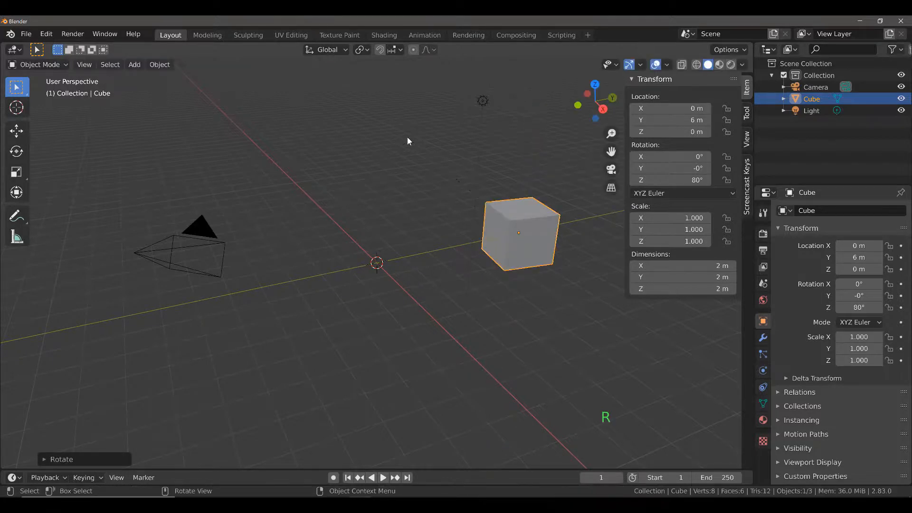
key(s)
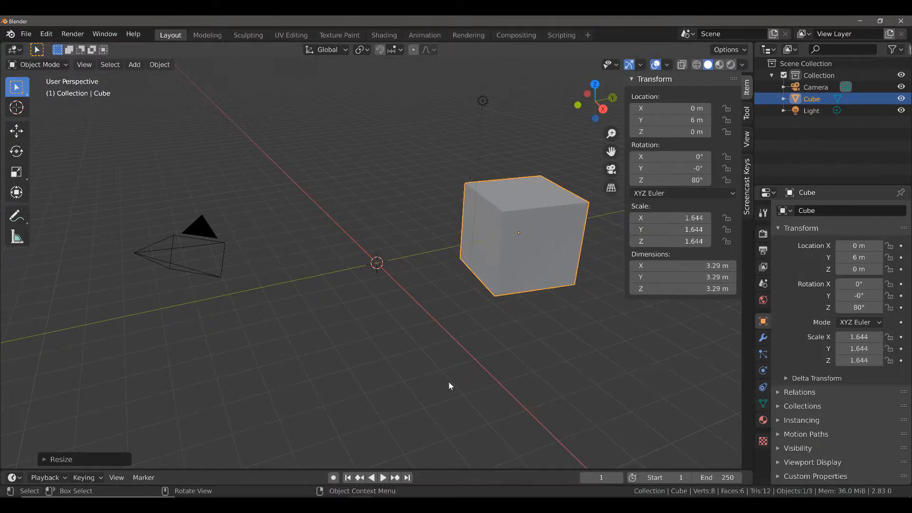
mouse_move(119, 114)
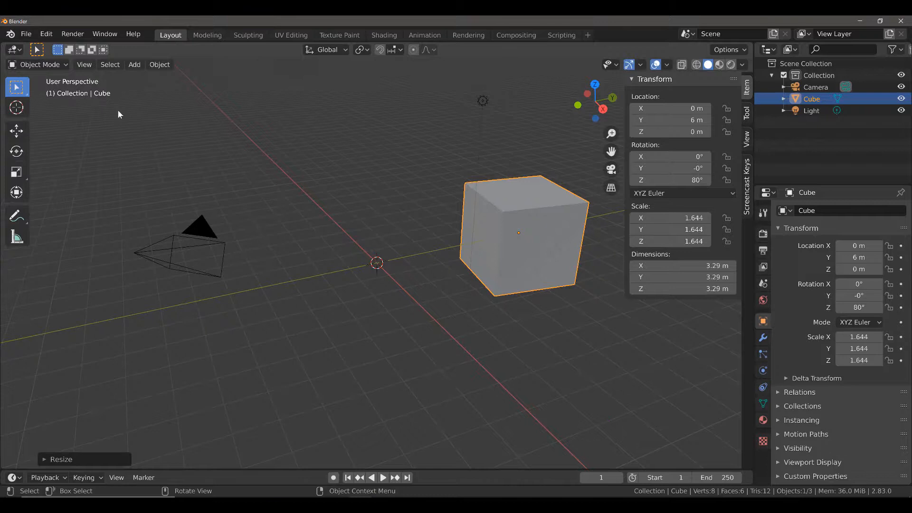
Review the four-step undo history and undo the resize, returning to the Rotate step
click(45, 34)
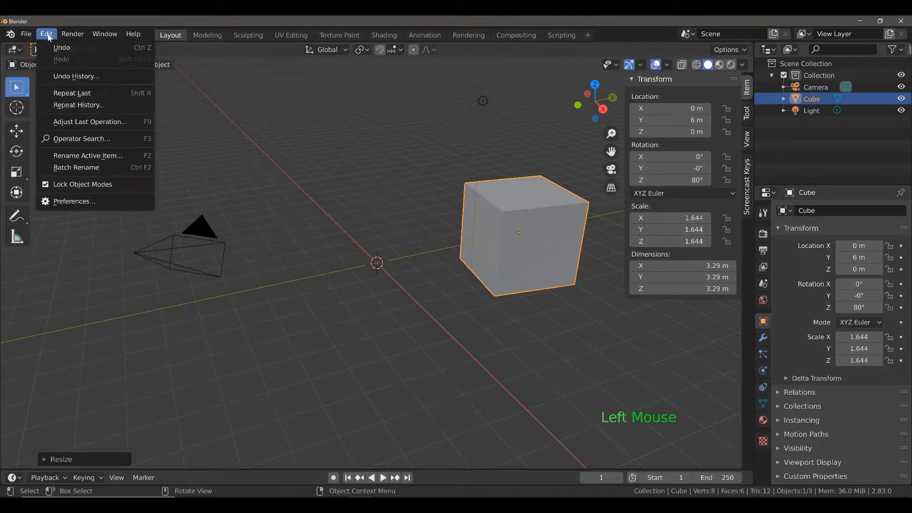
mouse_move(83, 93)
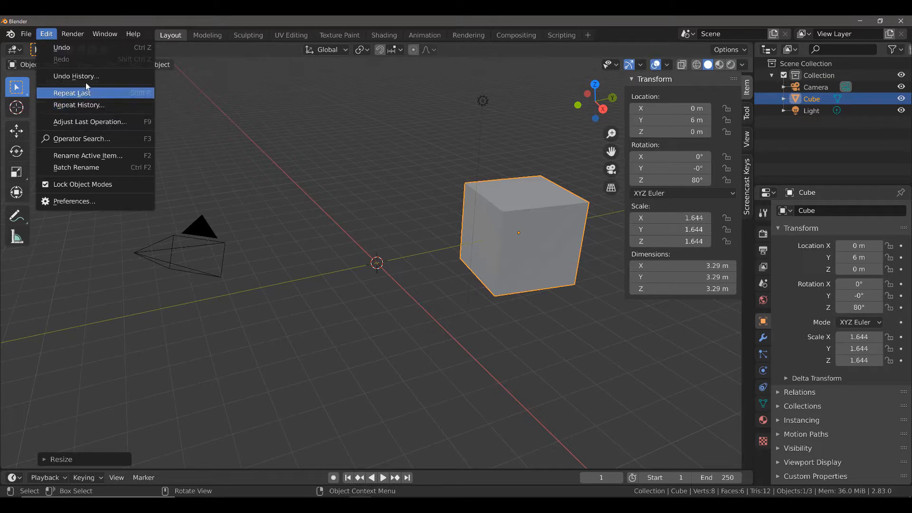
mouse_move(73, 76)
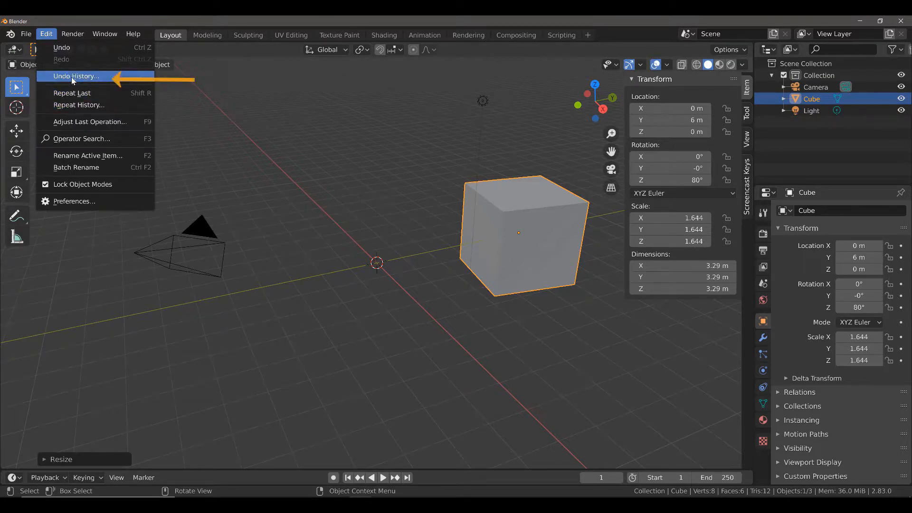
mouse_move(90, 79)
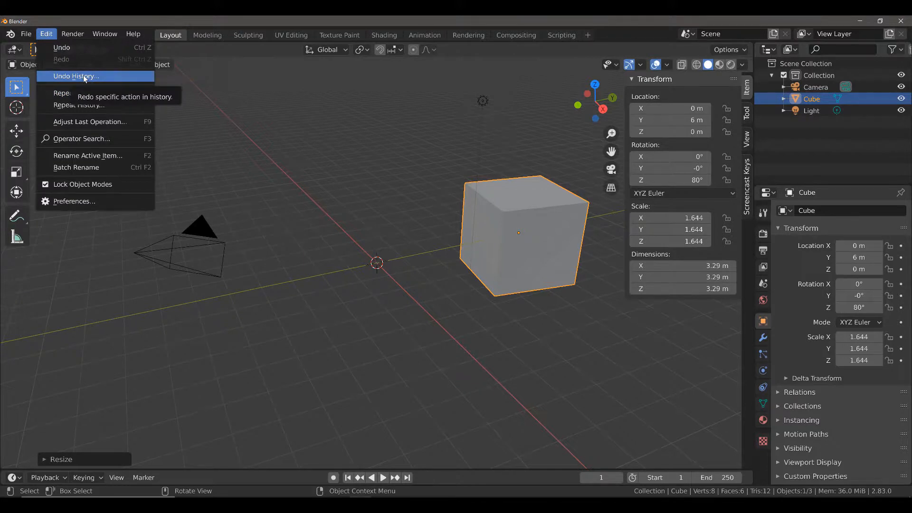
click(76, 76)
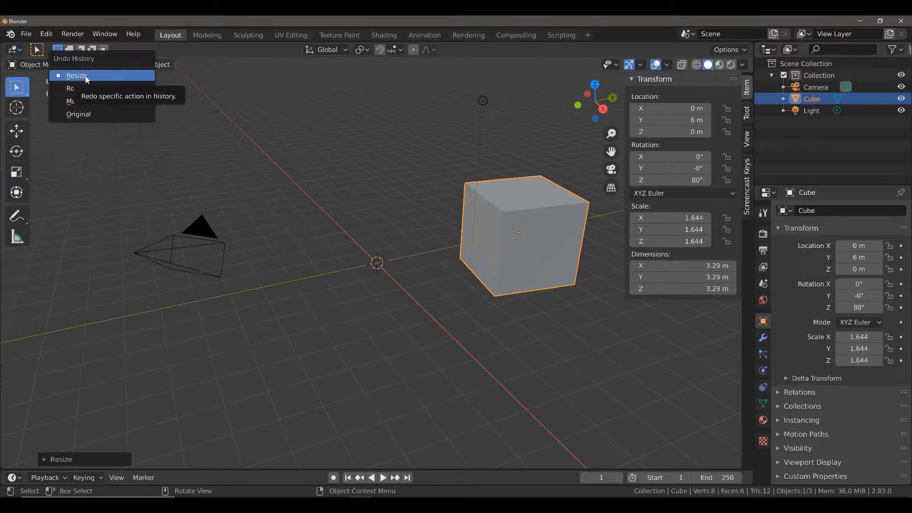
mouse_move(92, 114)
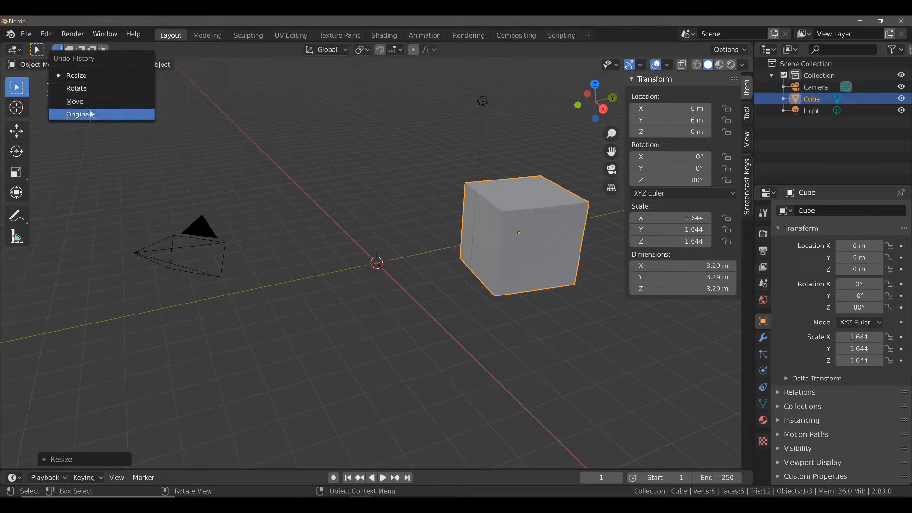
mouse_move(76, 76)
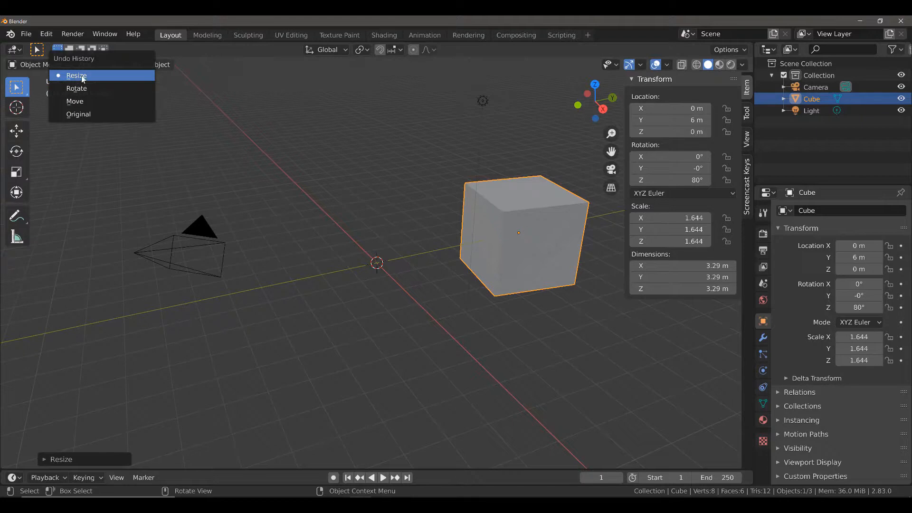
mouse_move(87, 77)
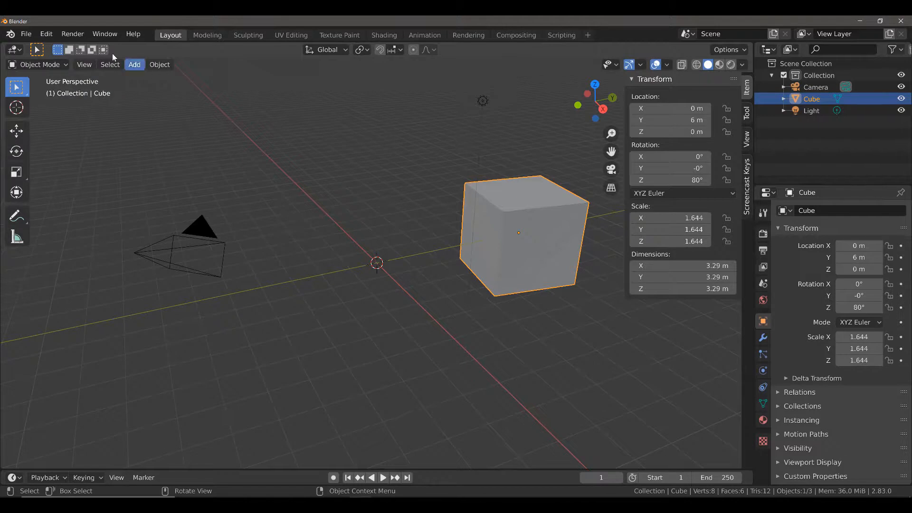
click(46, 35)
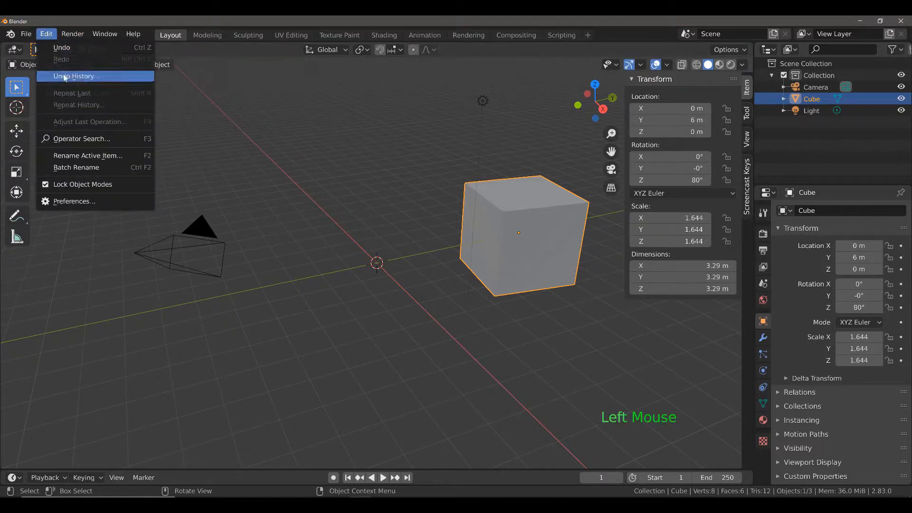
click(76, 76)
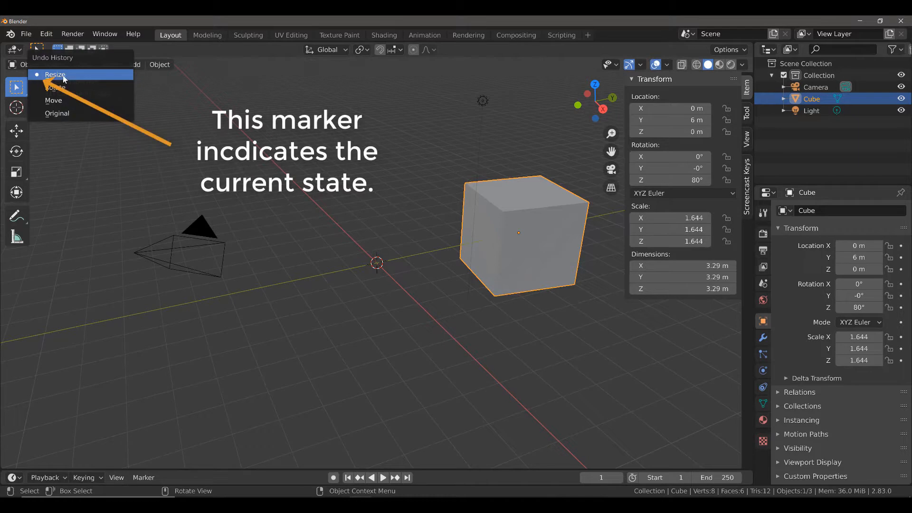
mouse_move(65, 80)
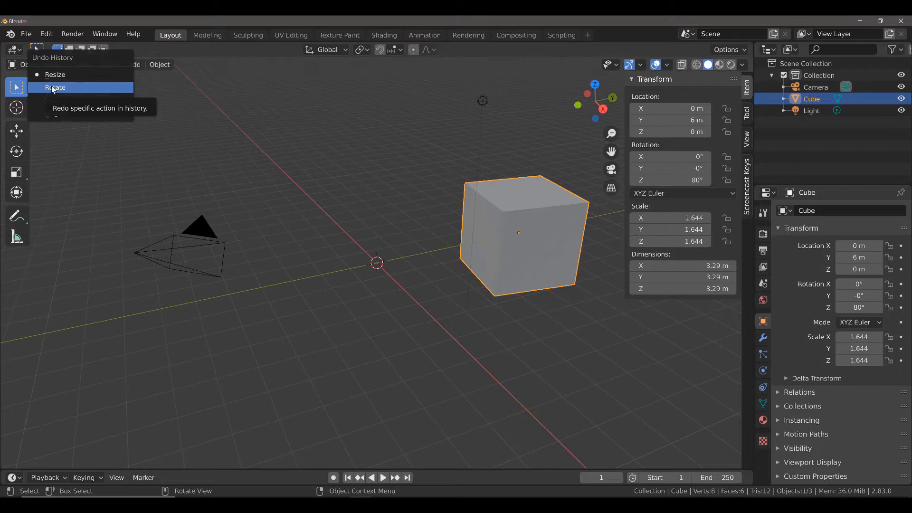
mouse_move(55, 74)
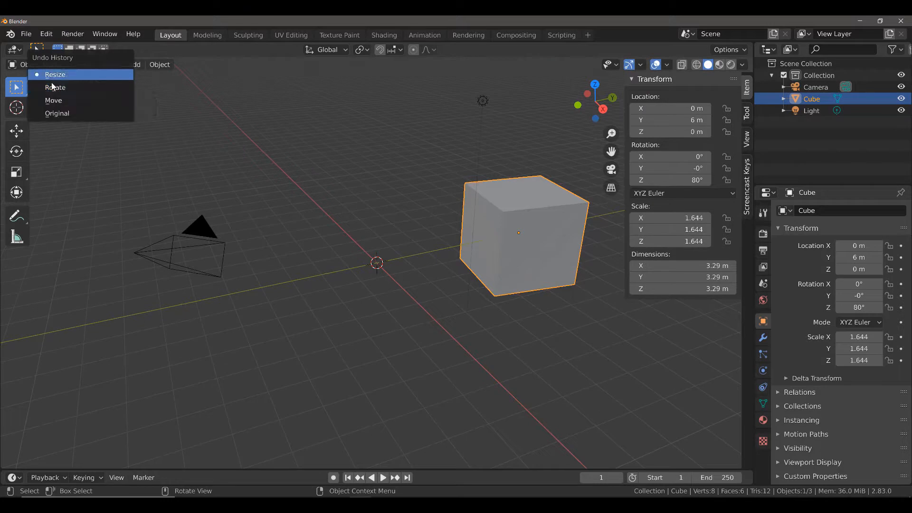
mouse_move(55, 87)
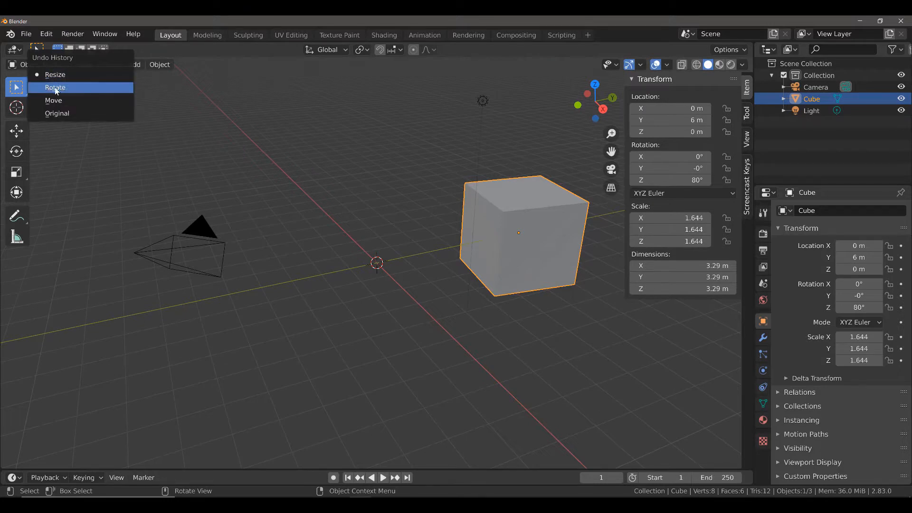
mouse_move(57, 89)
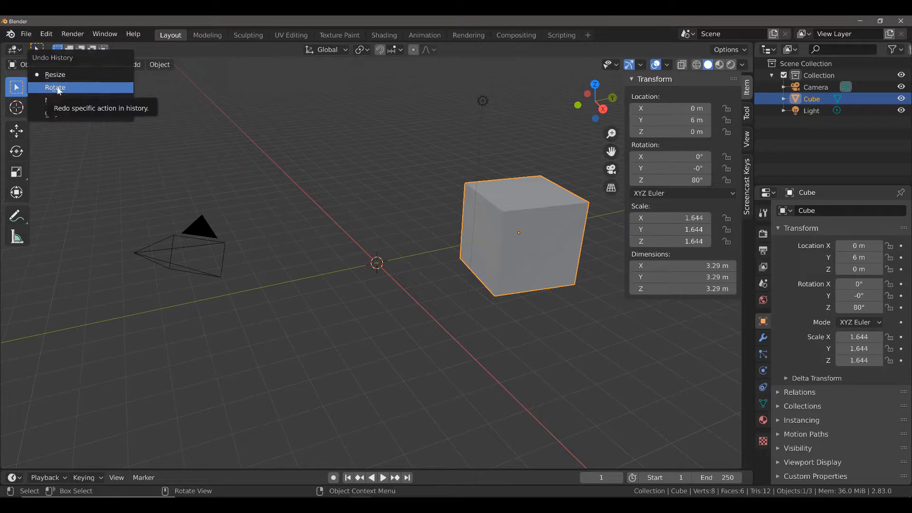
click(55, 87)
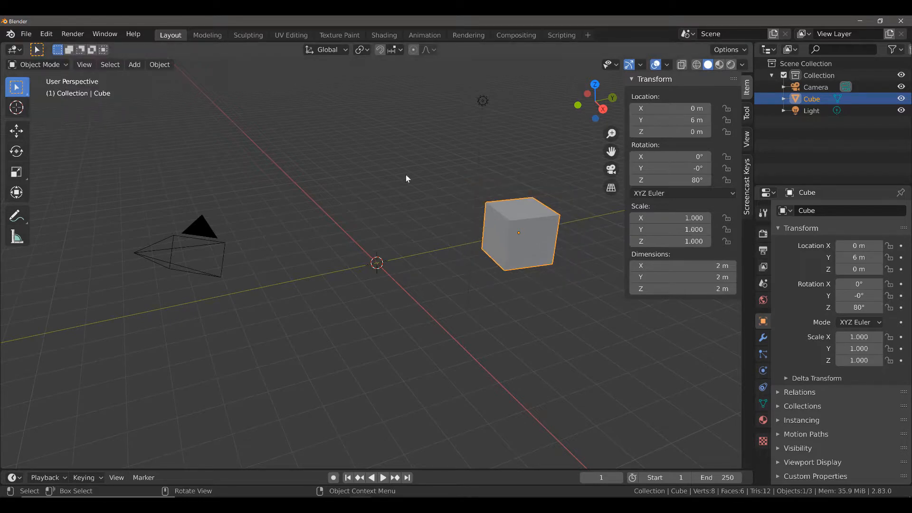
mouse_move(601, 262)
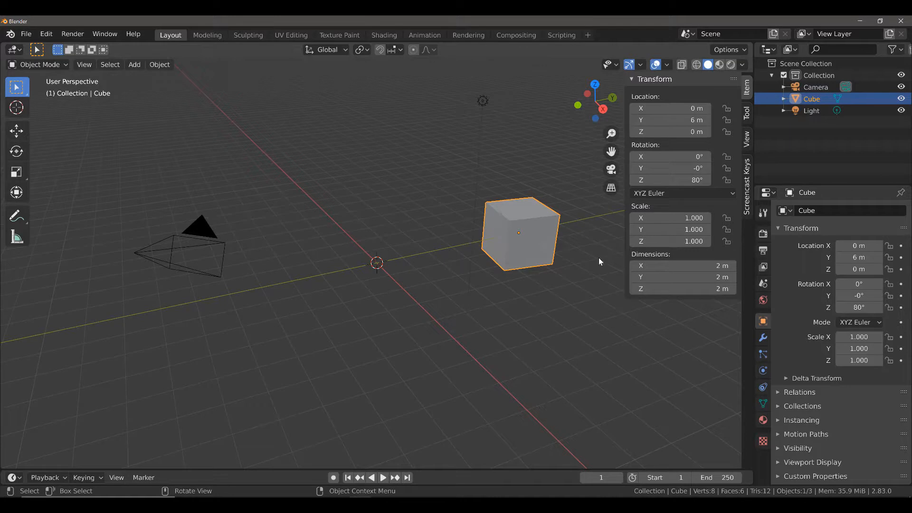
mouse_move(75, 117)
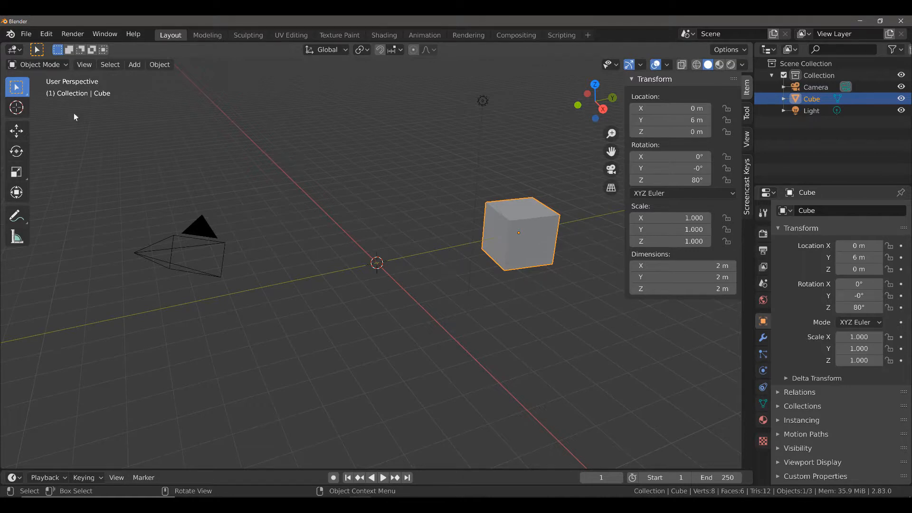
mouse_move(417, 155)
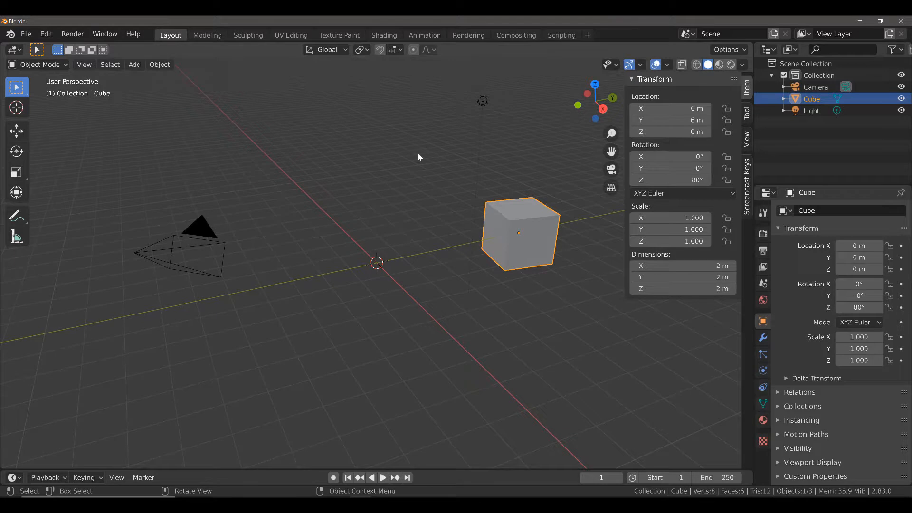
mouse_move(51, 36)
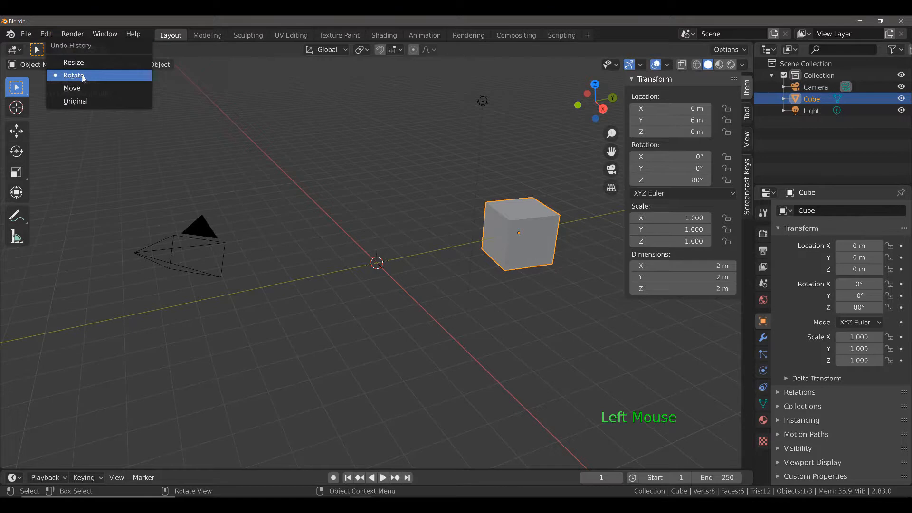
mouse_move(79, 65)
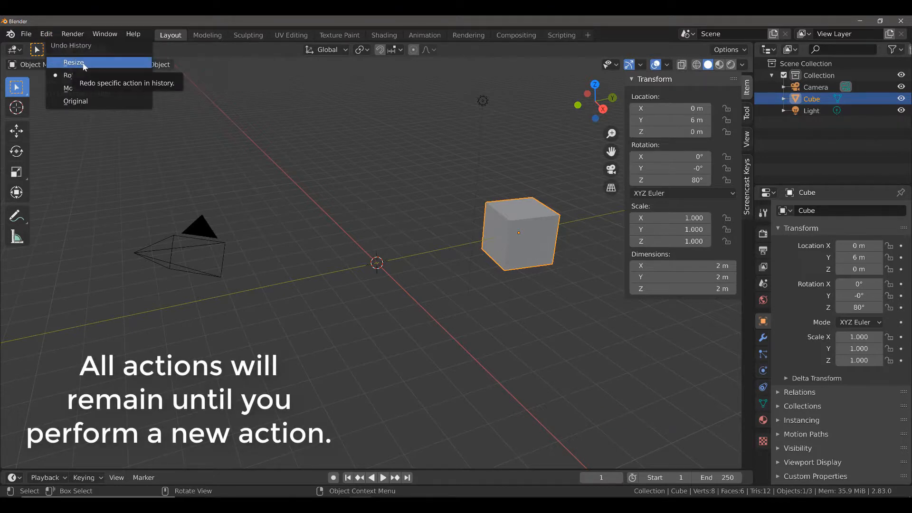
mouse_move(91, 86)
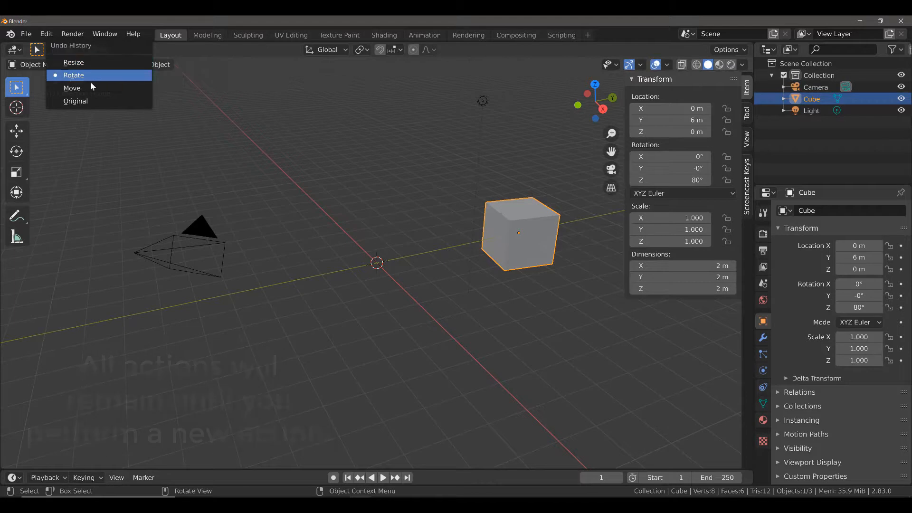
mouse_move(73, 63)
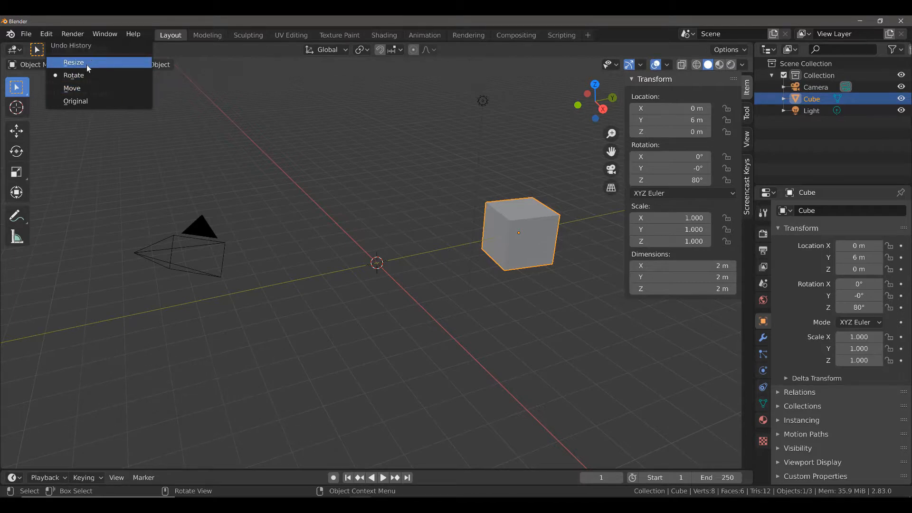
Pick Resize in the undo history to restore the cube's 1.644 scale
click(74, 63)
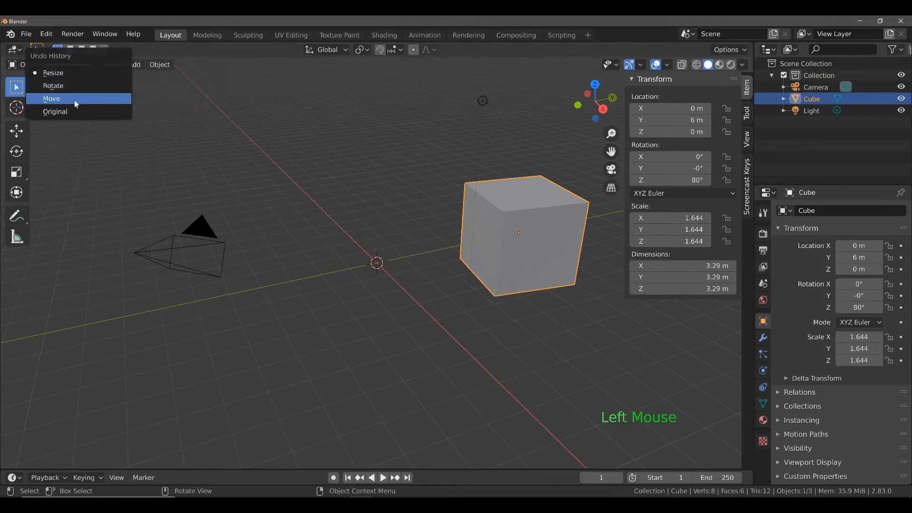
mouse_move(65, 114)
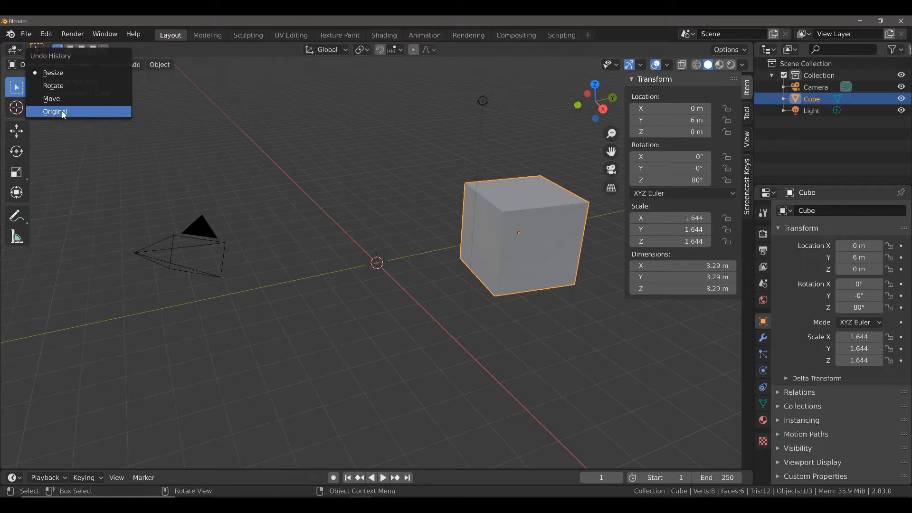
Jump the cube to its Original state, then forward to the Rotate step, and show the history again
click(55, 111)
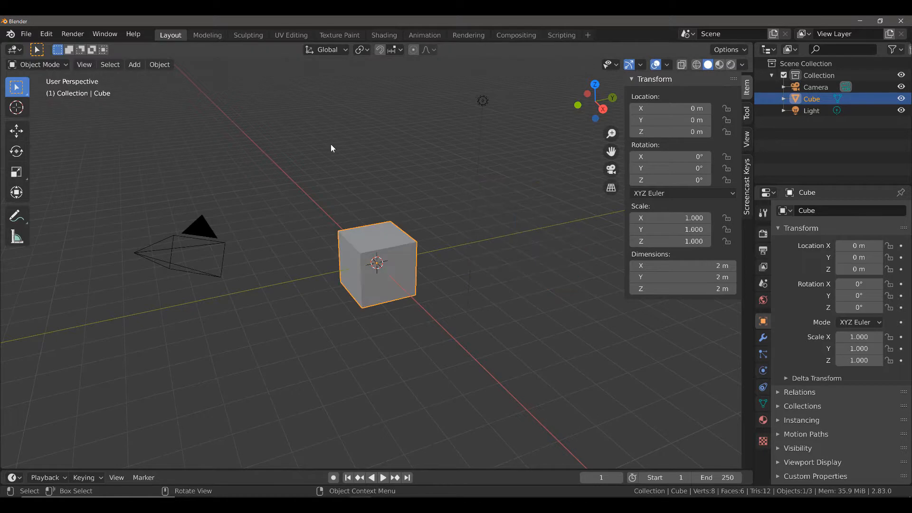
mouse_move(469, 185)
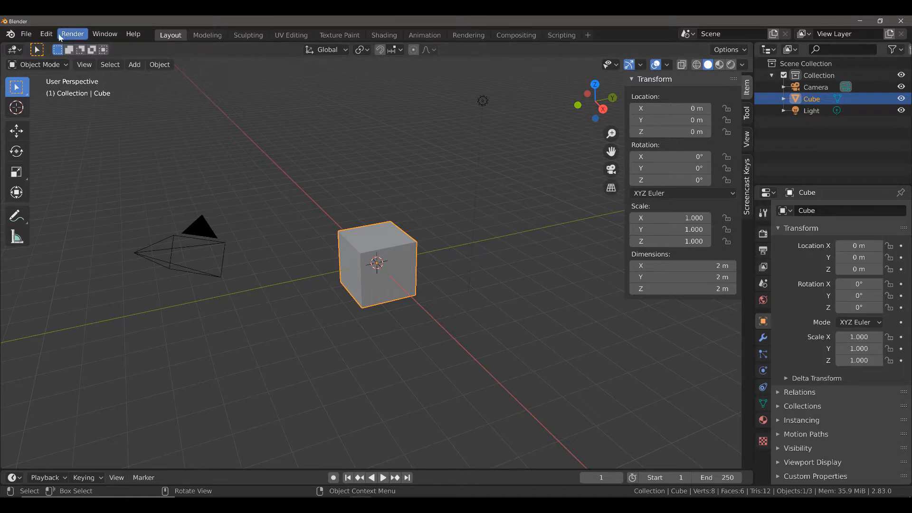
click(46, 34)
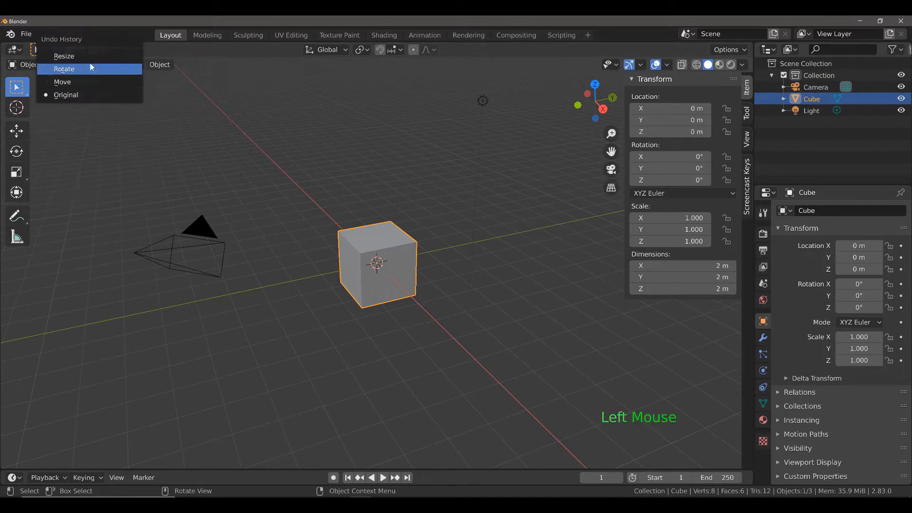
click(65, 69)
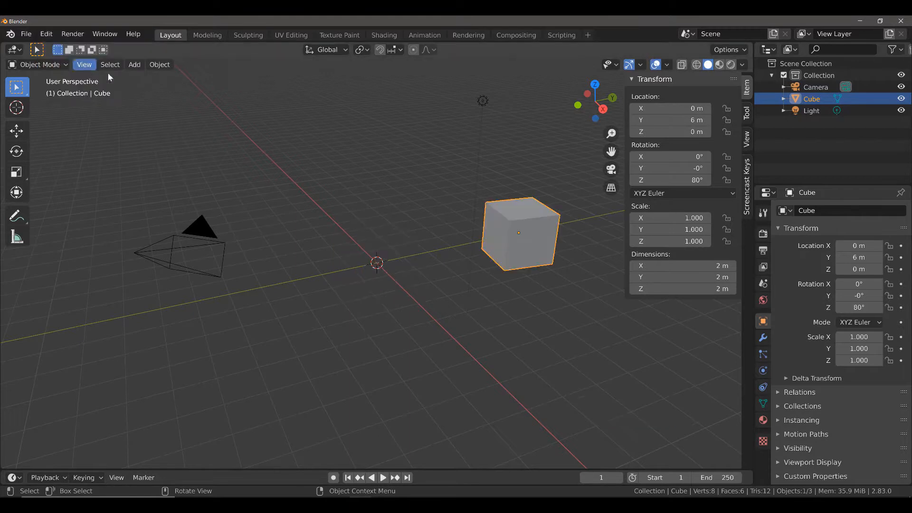
mouse_move(124, 83)
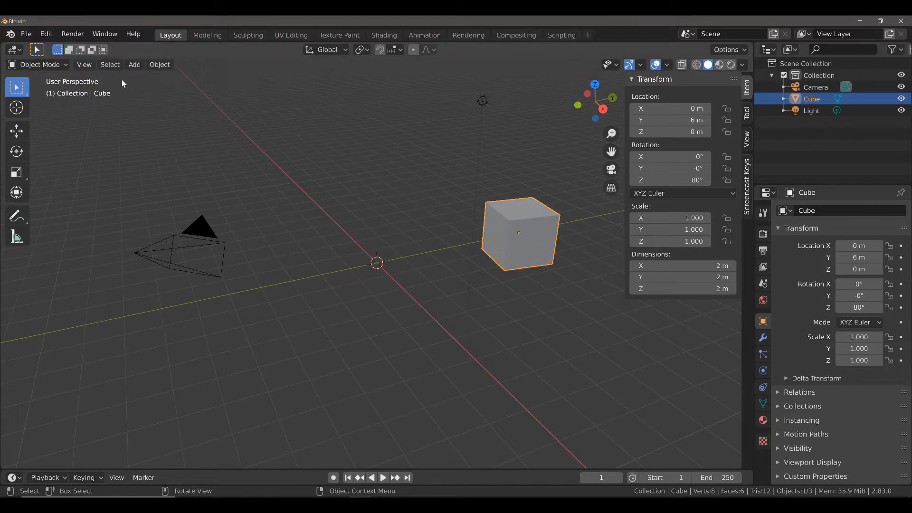
click(46, 35)
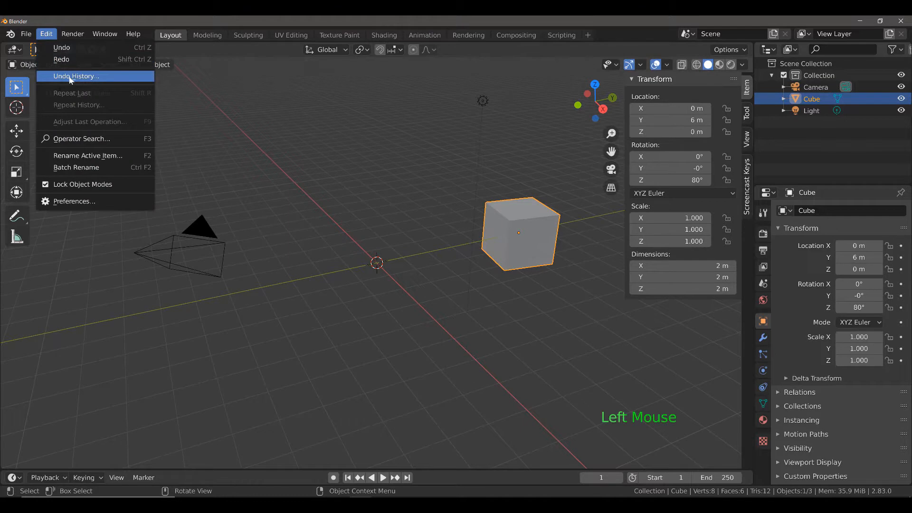
click(76, 76)
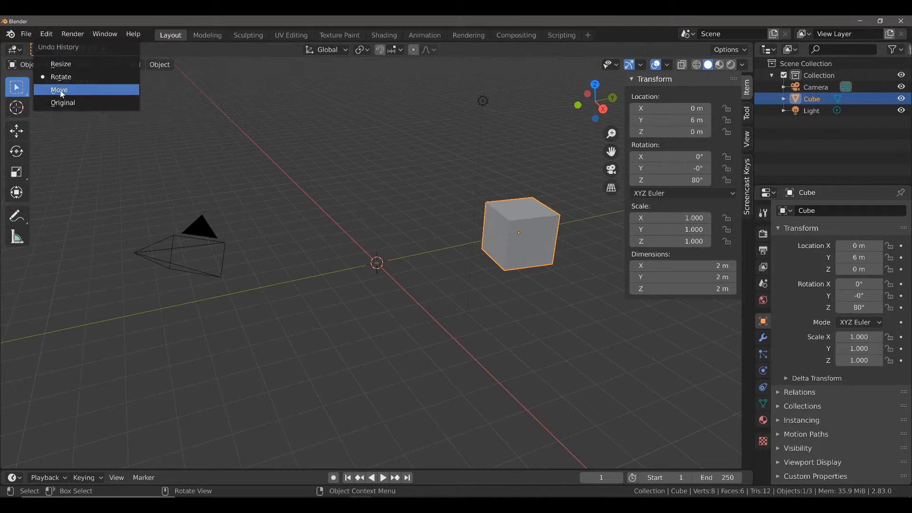
Pick the Move step in the undo history, removing the cube's 80° rotation
click(59, 89)
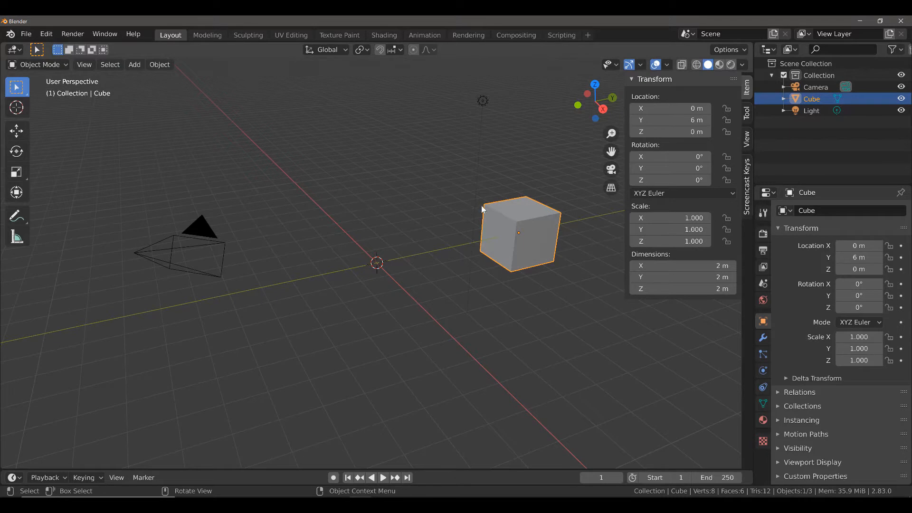
mouse_move(452, 207)
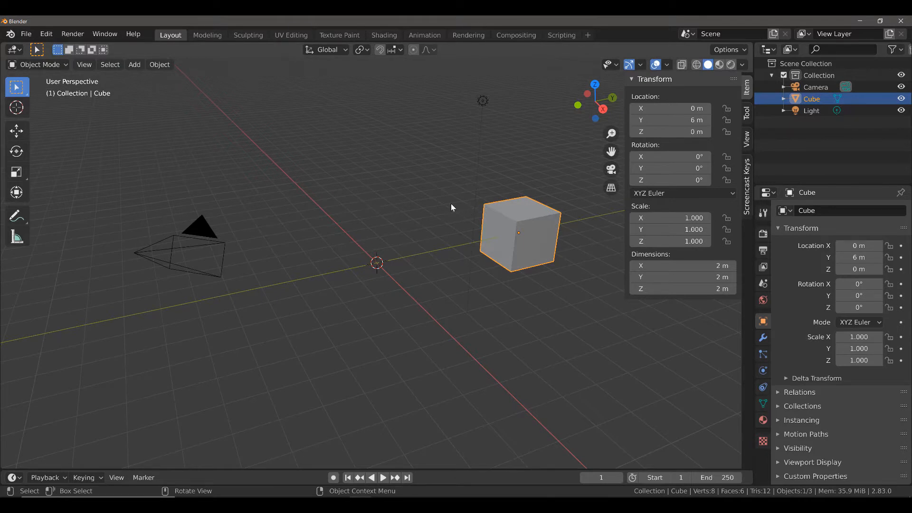
mouse_move(604, 159)
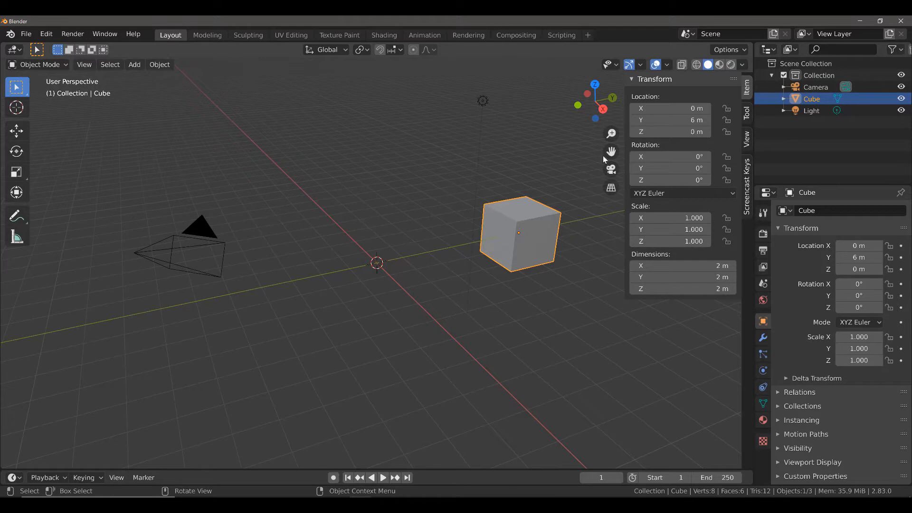
mouse_move(521, 250)
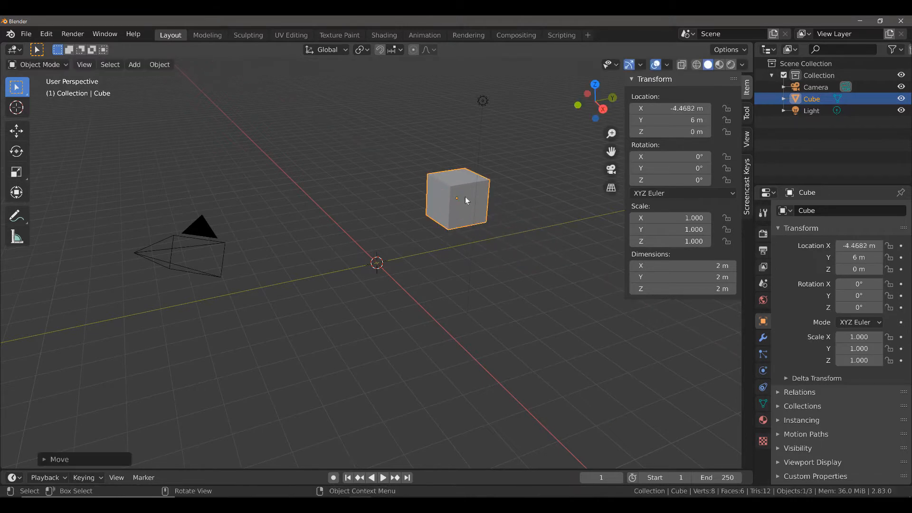
mouse_move(546, 167)
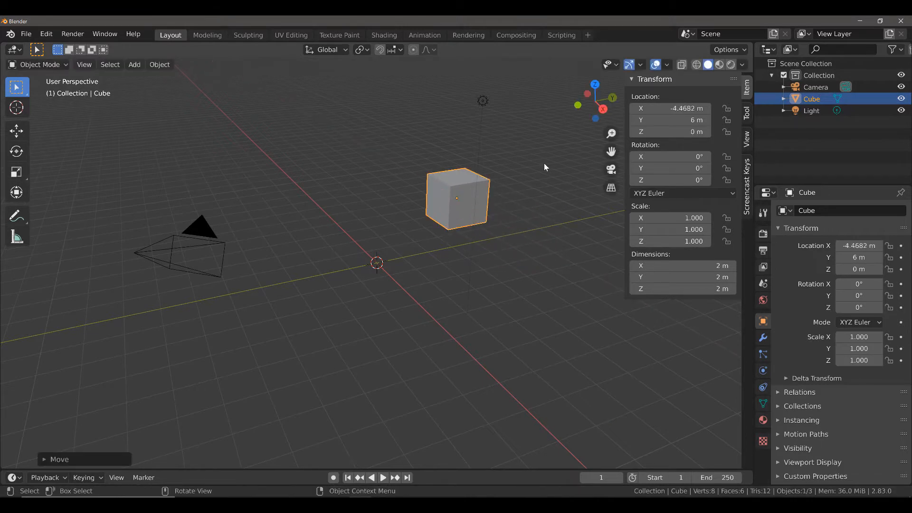
mouse_move(352, 175)
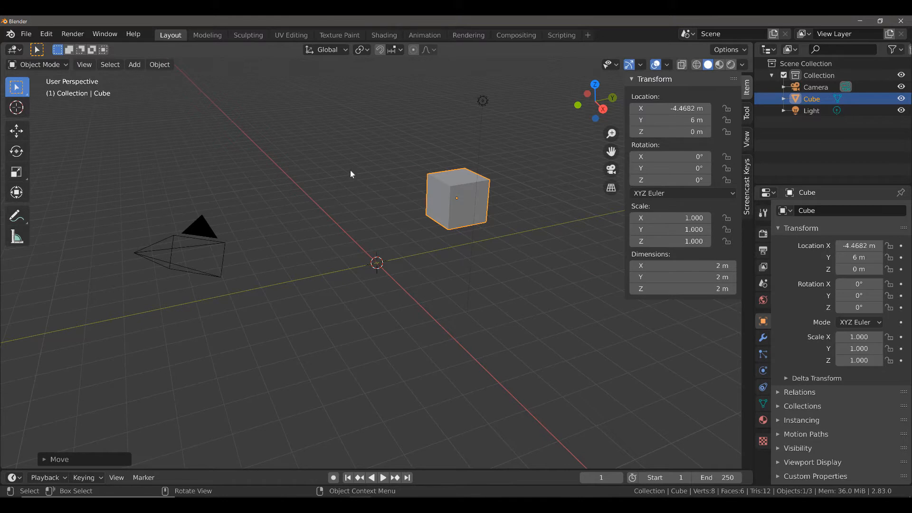
Pick Original in the undo history to return the cube to the origin, unrotated and unscaled
click(45, 34)
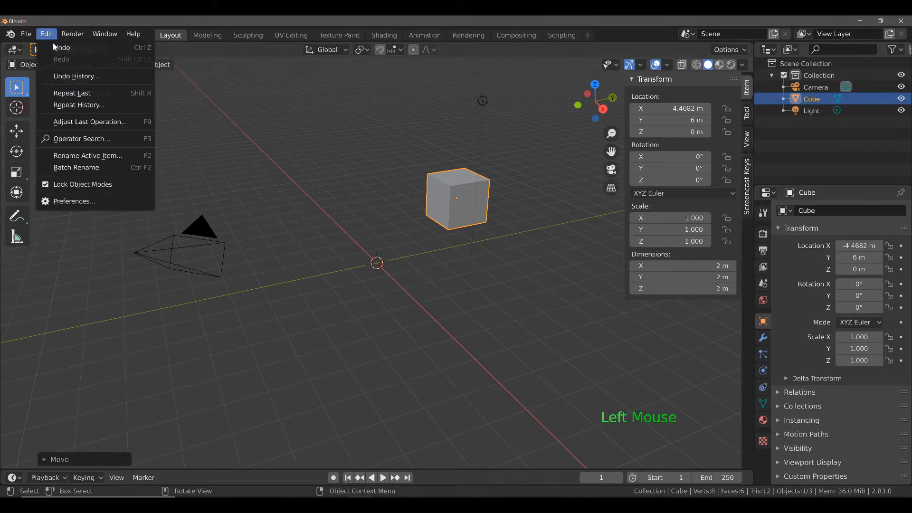
click(76, 76)
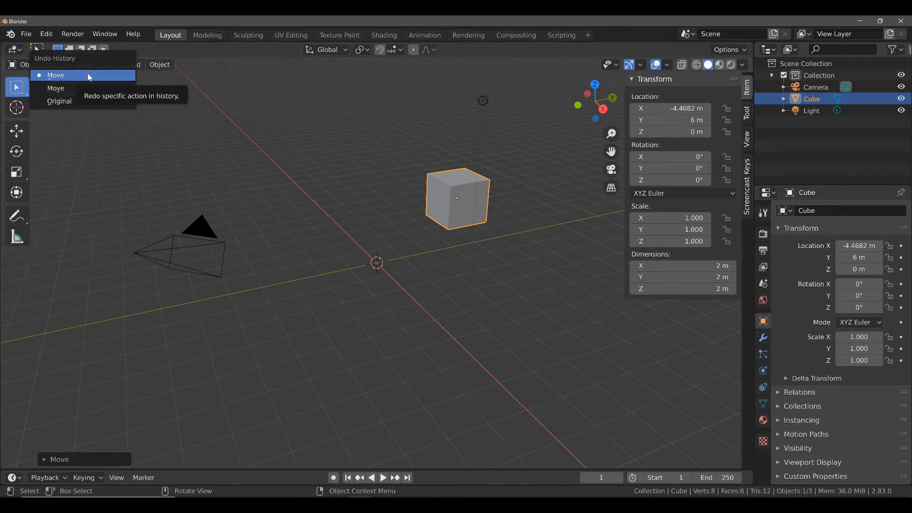
mouse_move(57, 89)
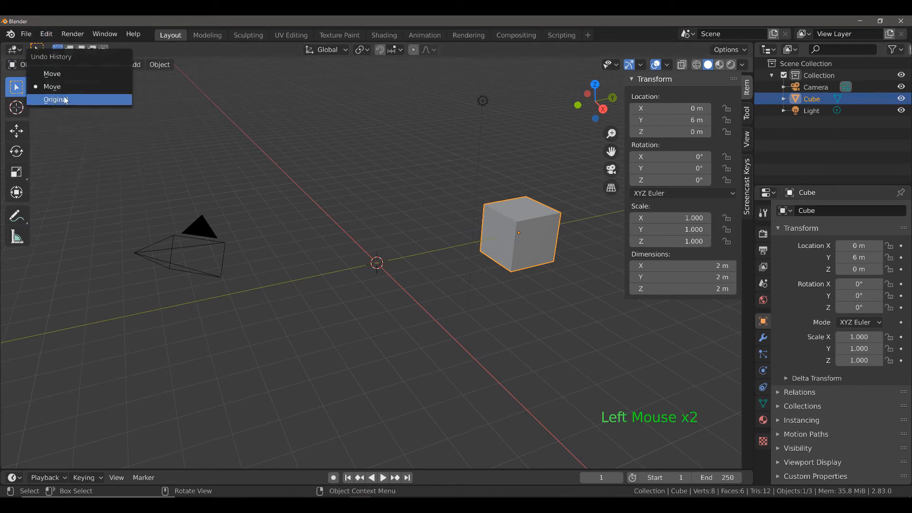
click(53, 100)
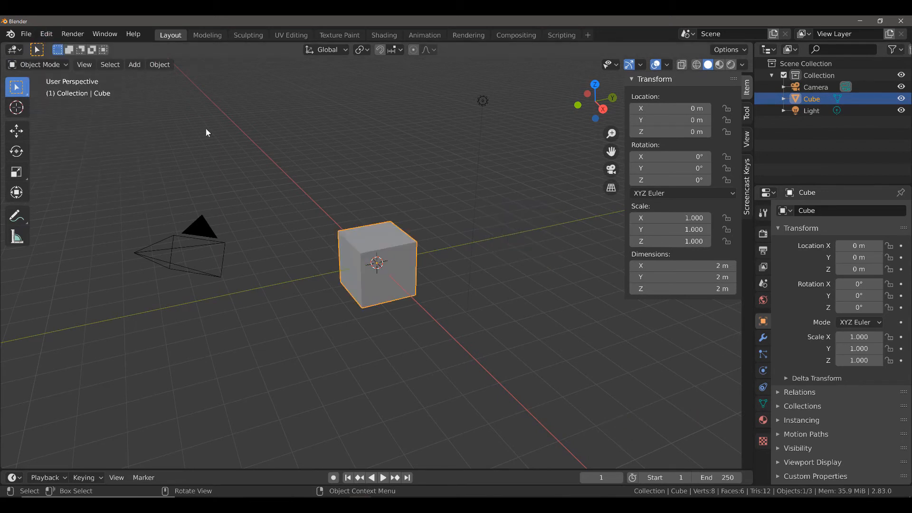